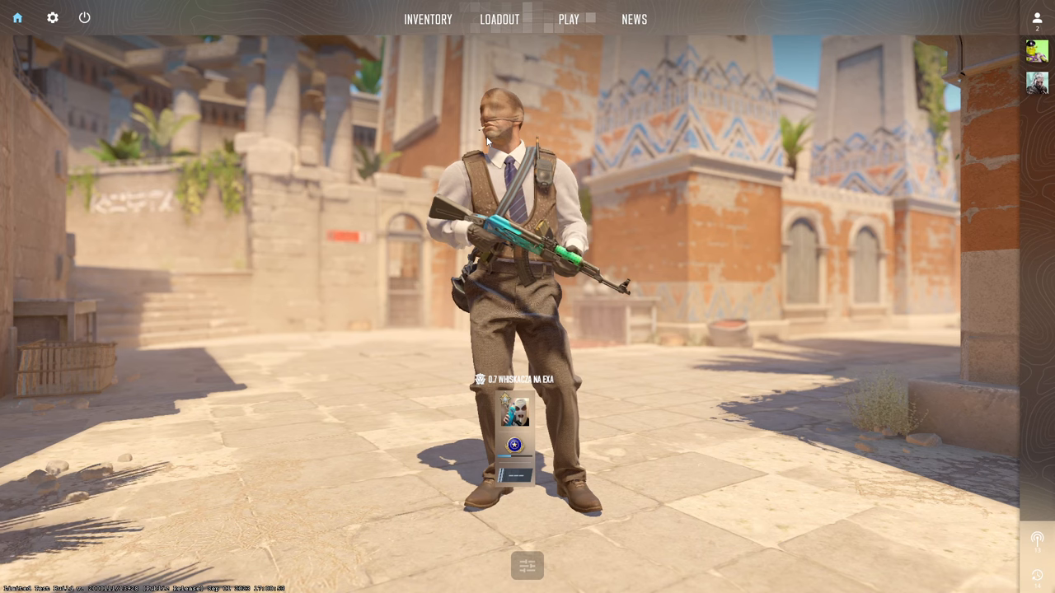
{"action": "mouse_move", "coordinate": [196, 106]}
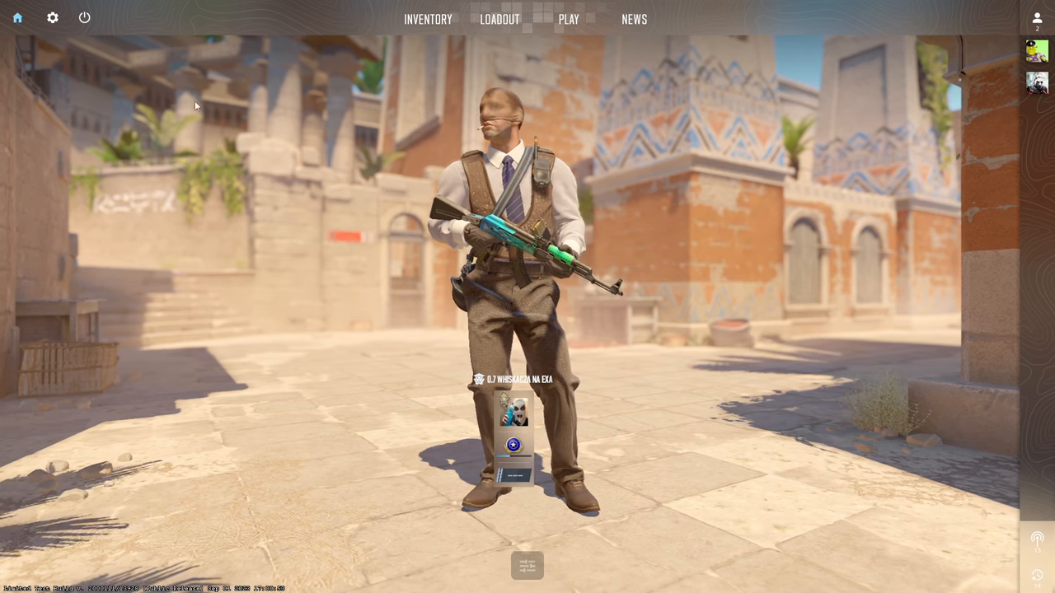
Set Enable Voice to Press To Use Mic in the Audio settings.
{"action": "left_click", "coordinate": [53, 16]}
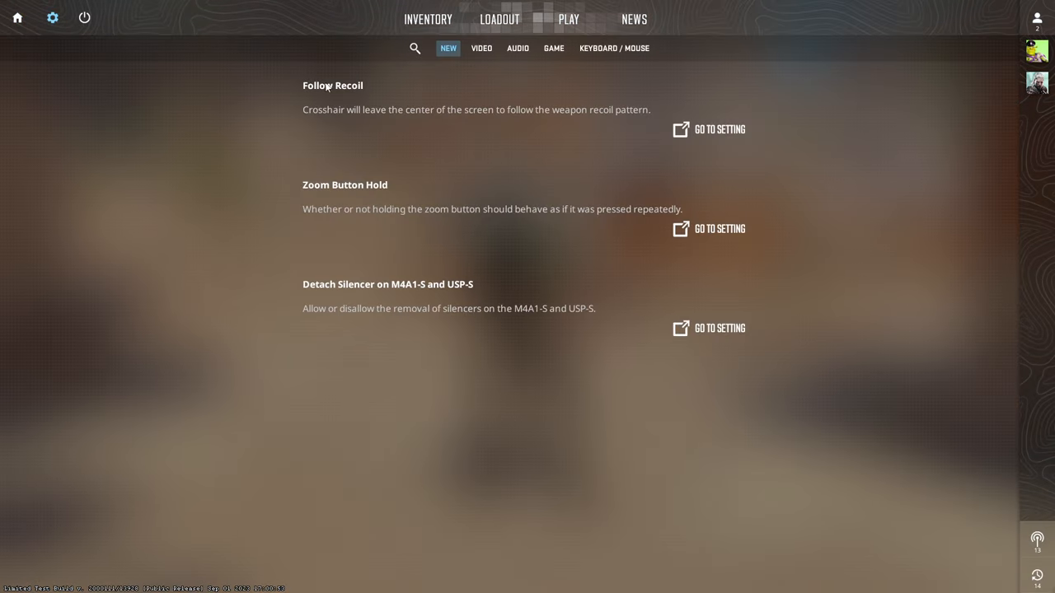
{"action": "left_click", "coordinate": [517, 48]}
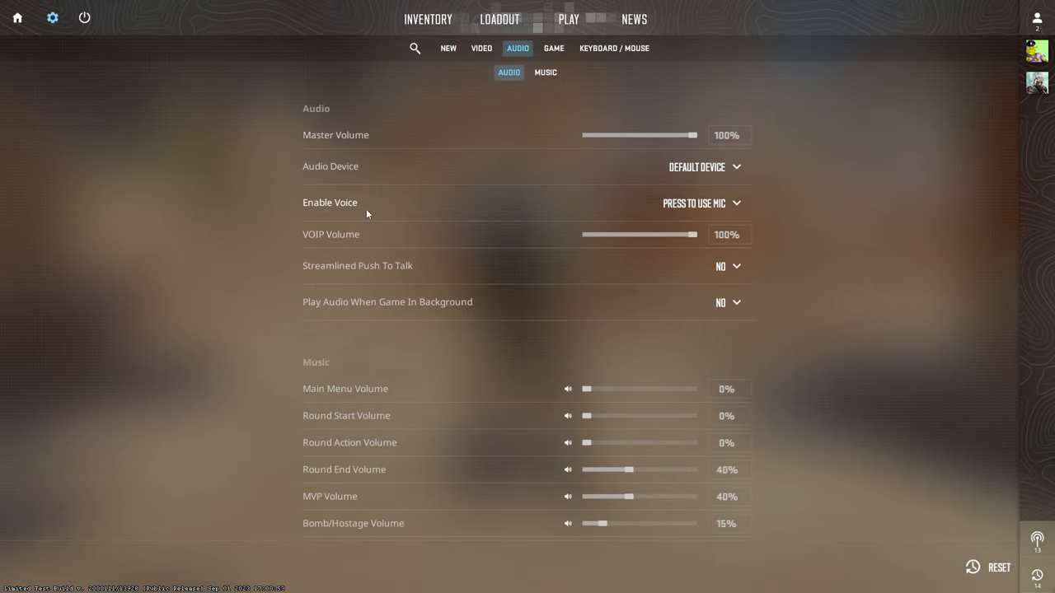
{"action": "mouse_move", "coordinate": [700, 203]}
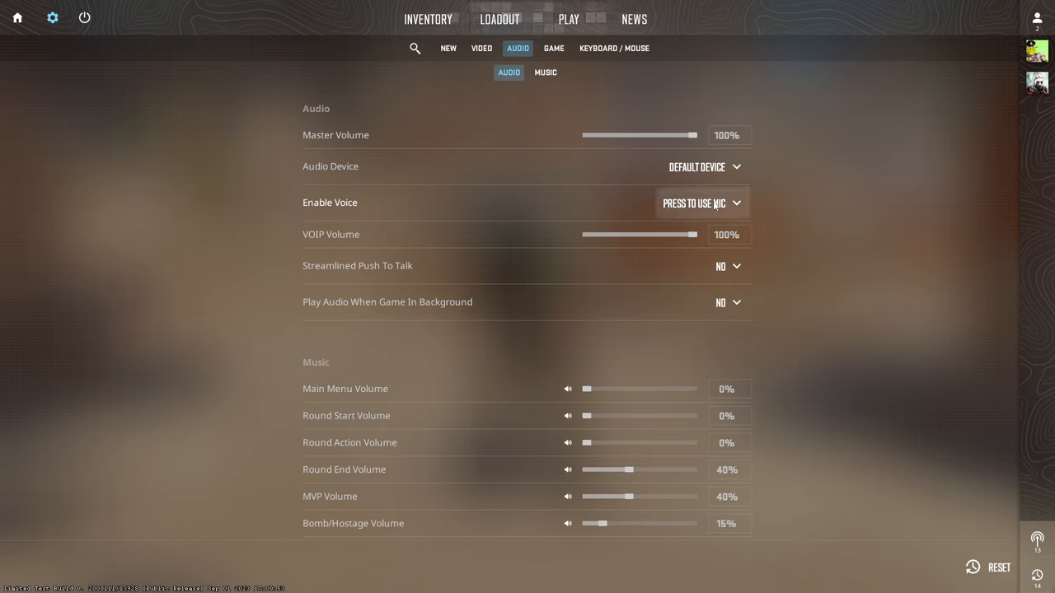
{"action": "left_click", "coordinate": [702, 202]}
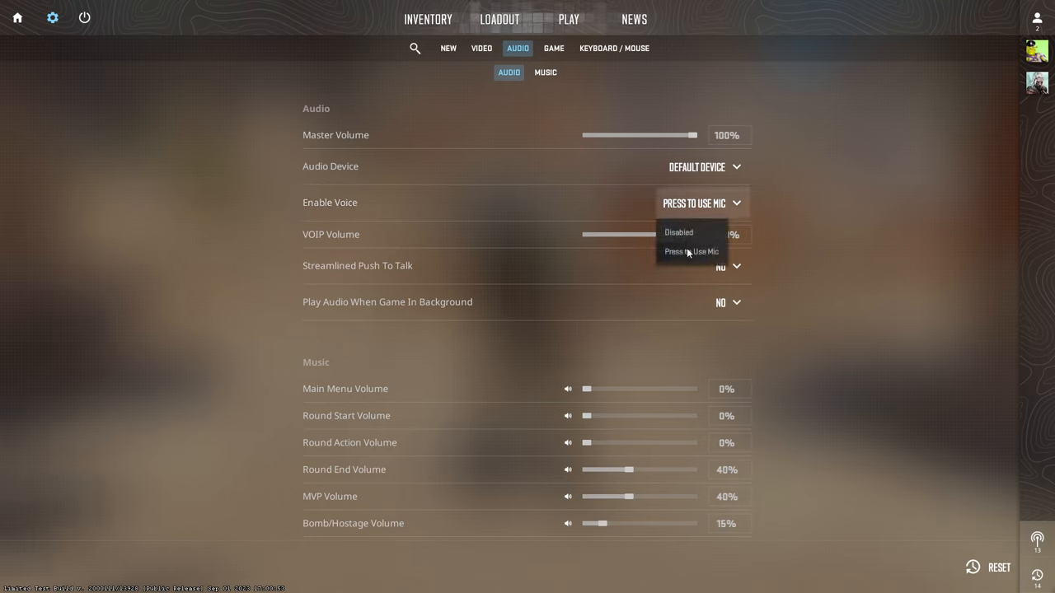
{"action": "left_click", "coordinate": [689, 250]}
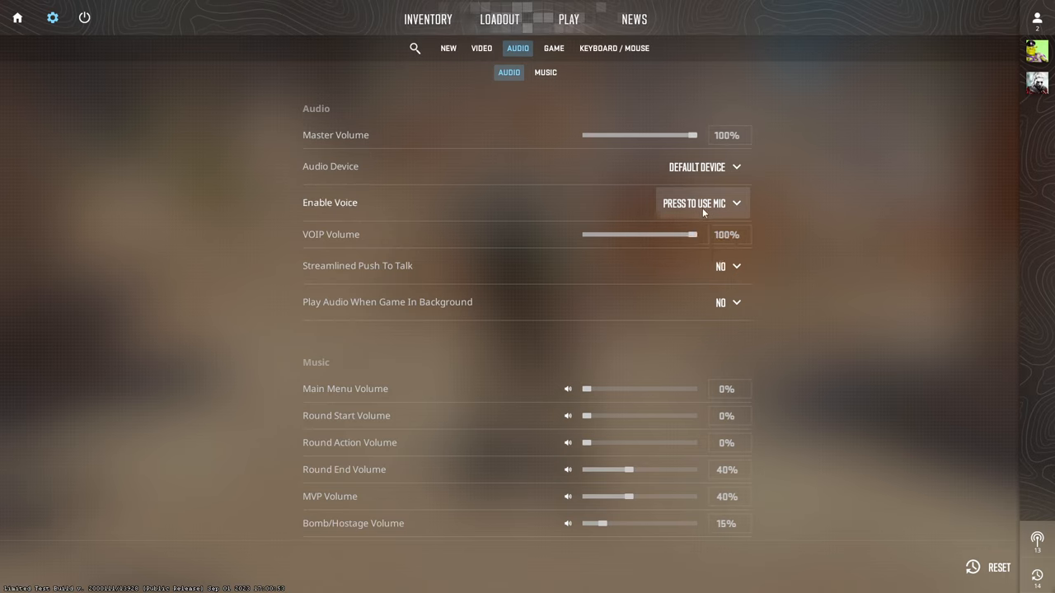
{"action": "mouse_move", "coordinate": [807, 230]}
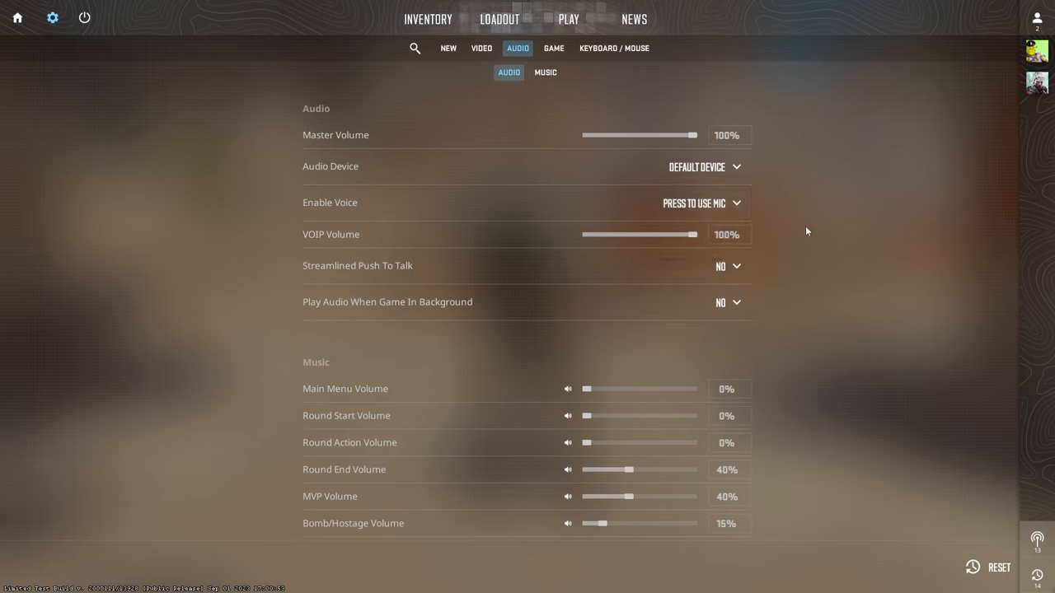
{"action": "mouse_move", "coordinate": [261, 186]}
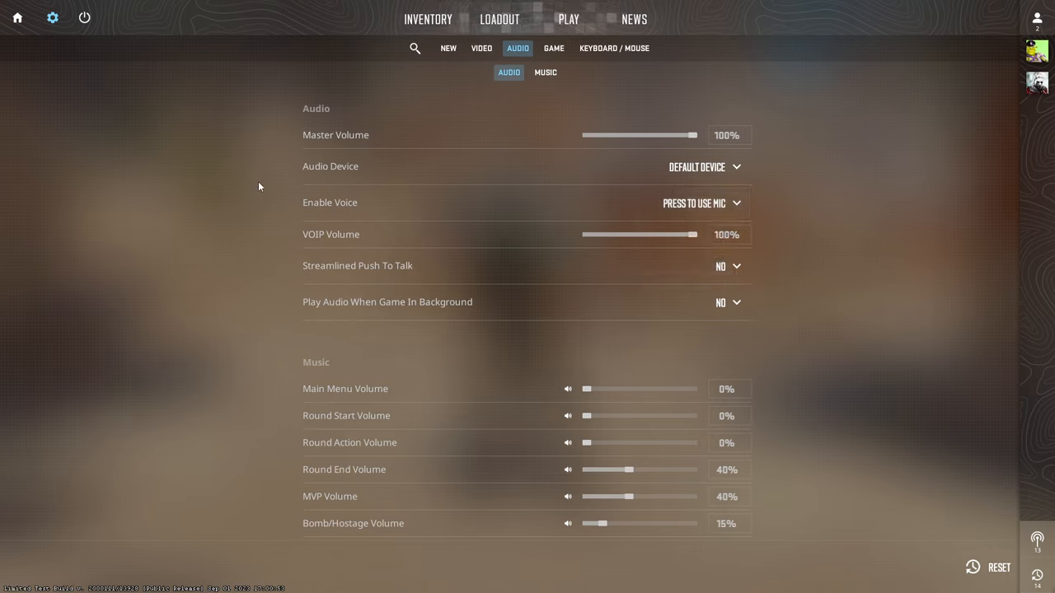
{"action": "mouse_move", "coordinate": [396, 77]}
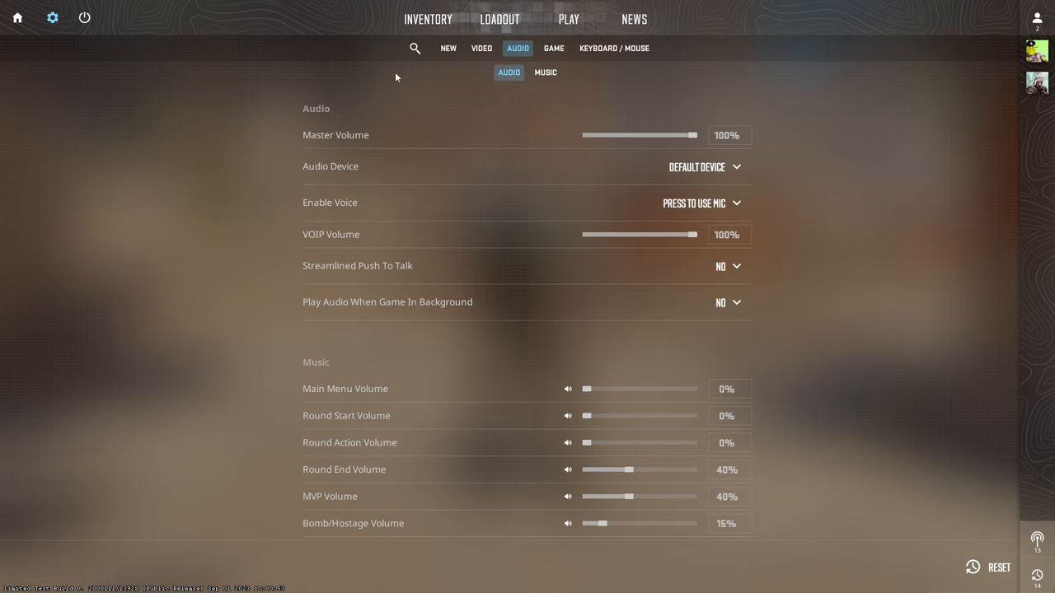
{"action": "mouse_move", "coordinate": [684, 74]}
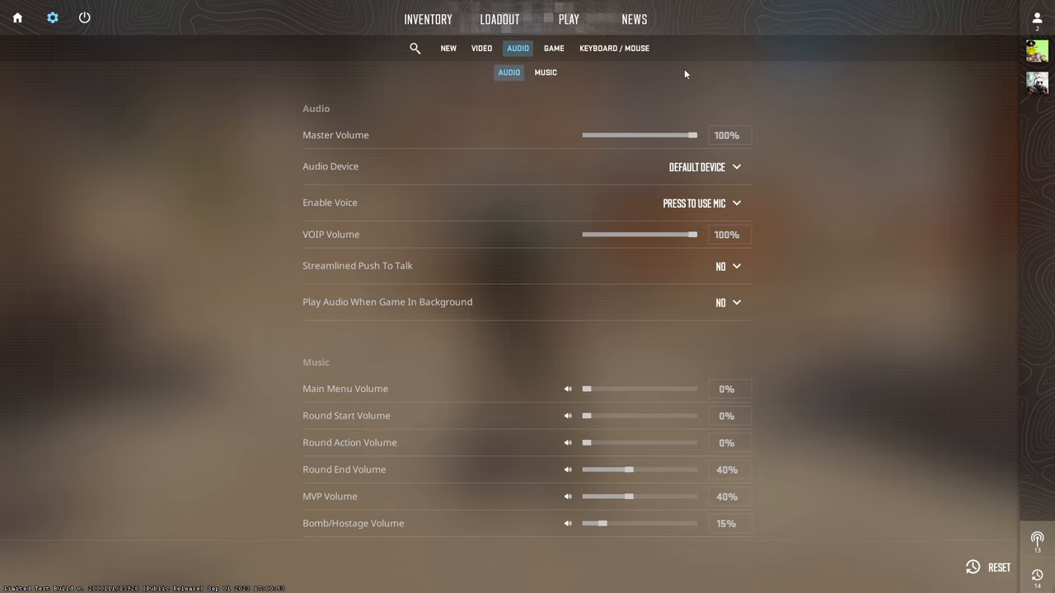
{"action": "left_click", "coordinate": [613, 48]}
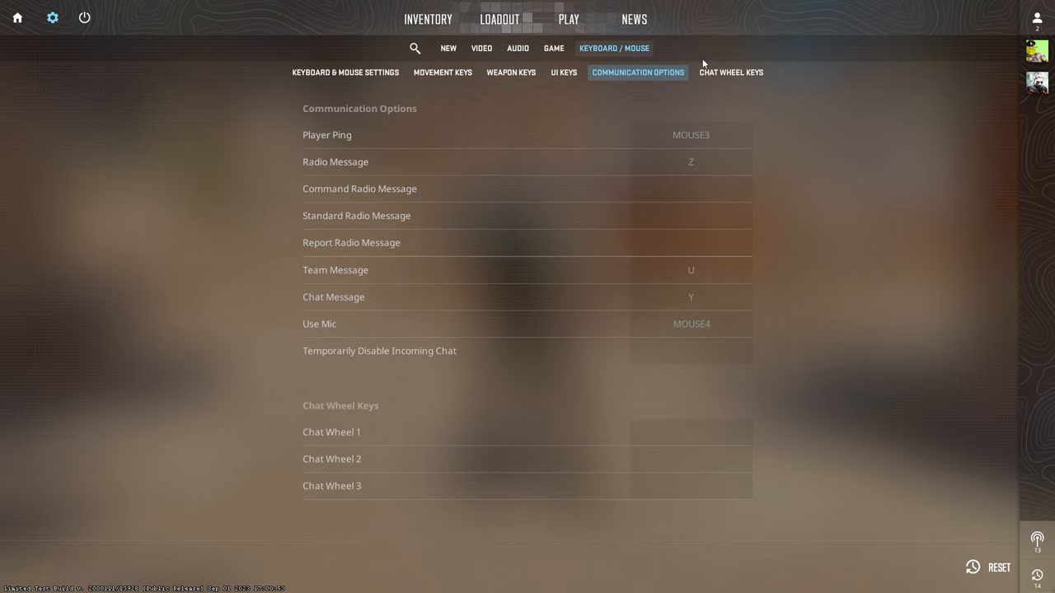
{"action": "mouse_move", "coordinate": [320, 323]}
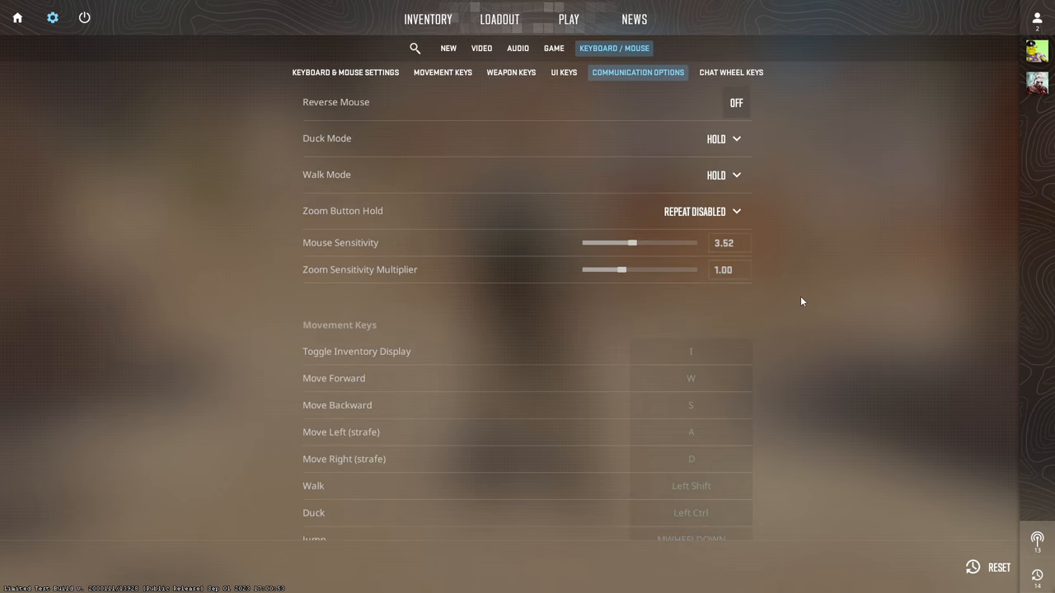
{"action": "mouse_move", "coordinate": [796, 300]}
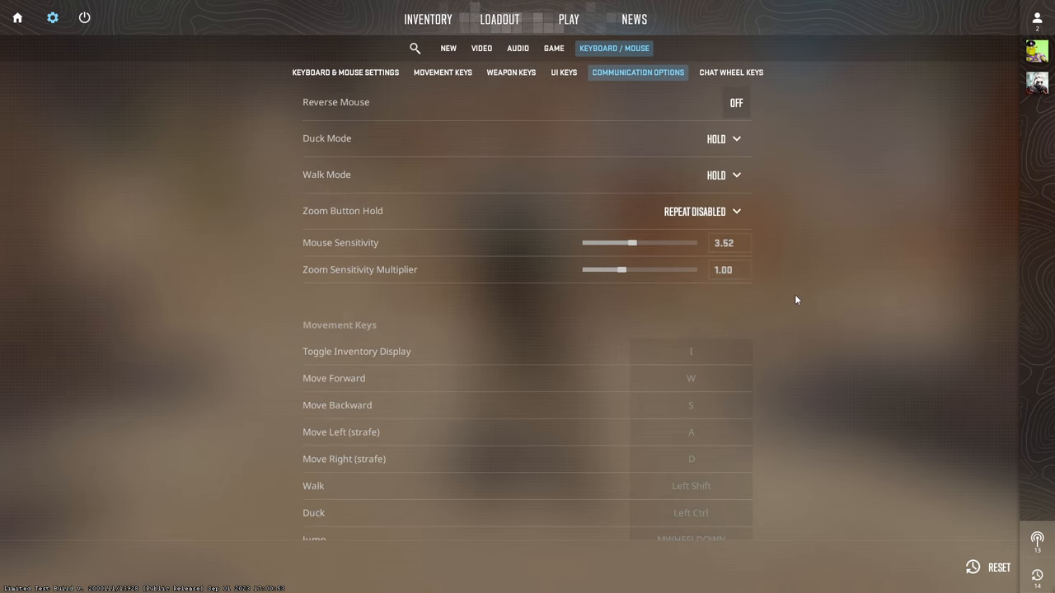